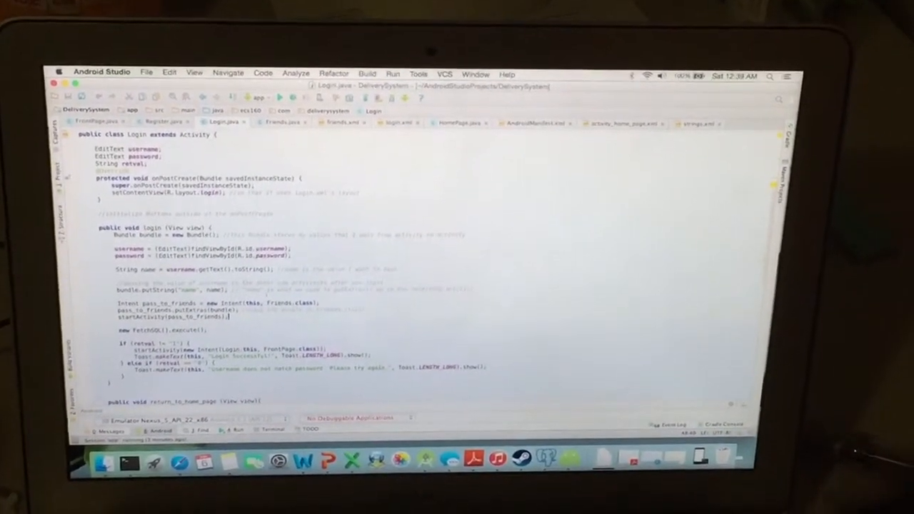
# Step: Switch the editor from Login.java to the Friends.java activity source
pyautogui.click(285, 123)
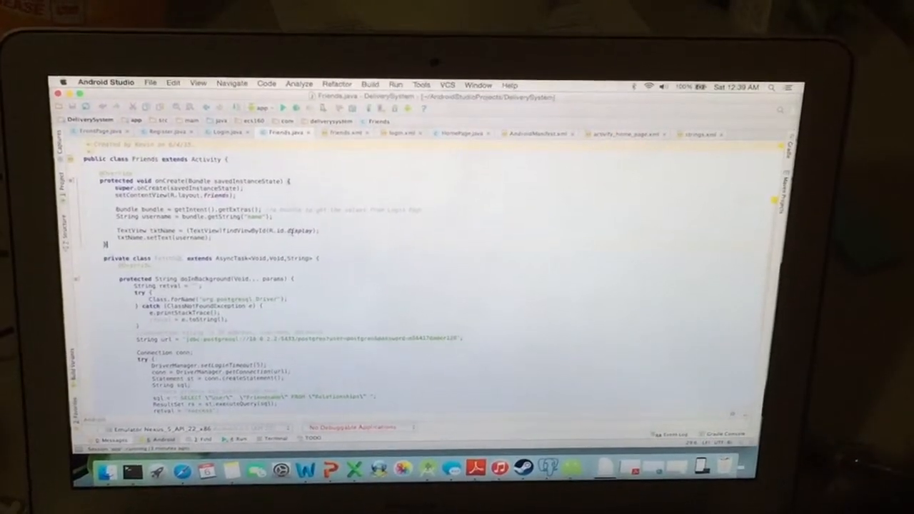